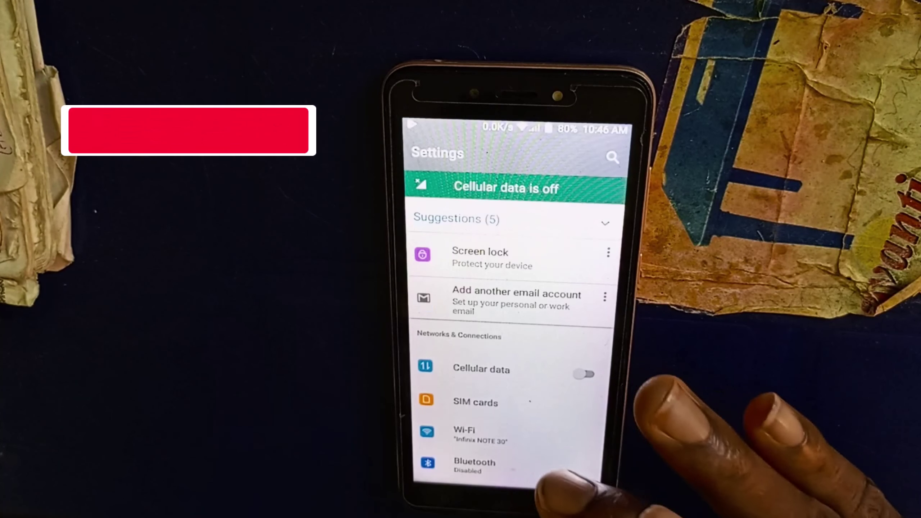
- Reach Power & Storage Management and show Storage with RAM, phone storage, SD card and default write disk
{"action": "scroll", "scroll_direction": "down", "scroll_amount": 3}
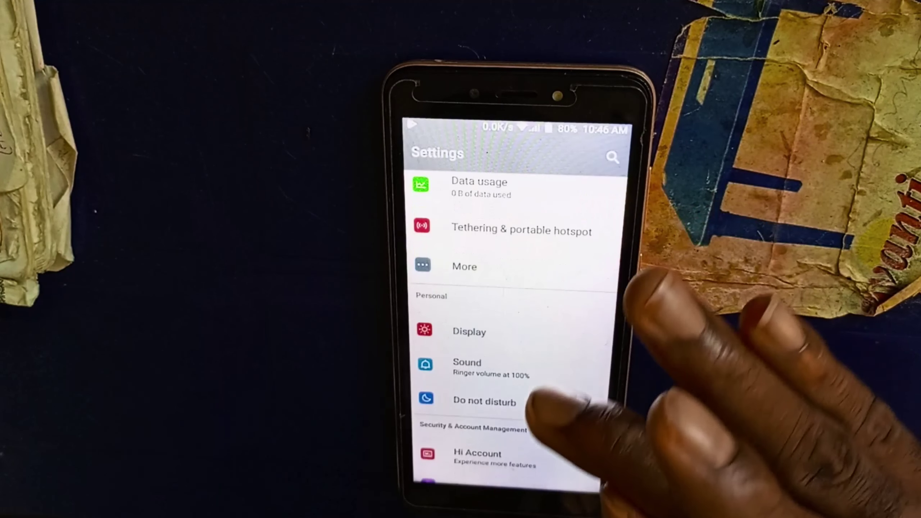
{"action": "scroll", "scroll_direction": "down", "scroll_amount": 3}
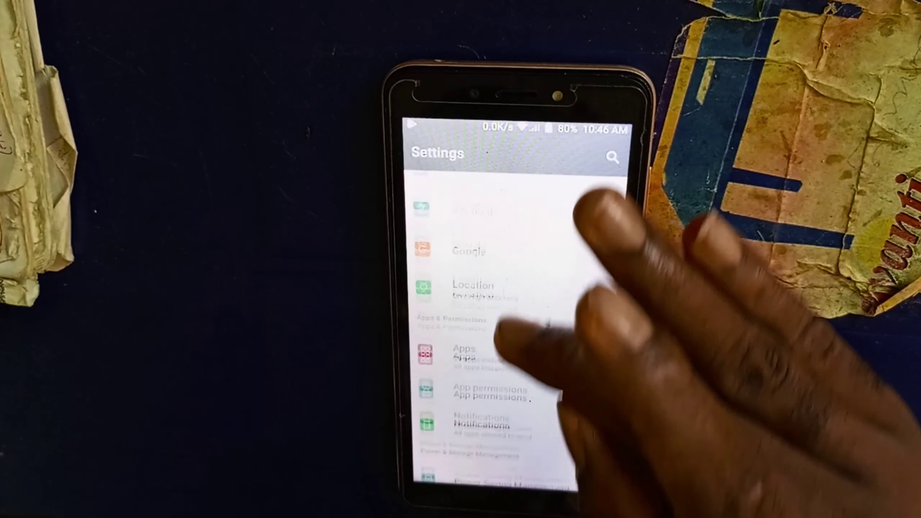
{"action": "scroll", "scroll_direction": "down", "scroll_amount": 3}
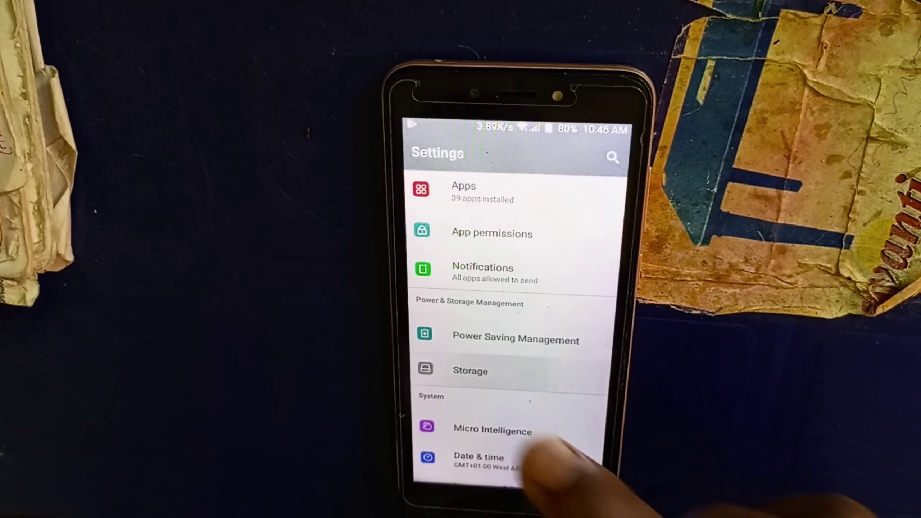
{"action": "left_click", "coordinate": [470, 371]}
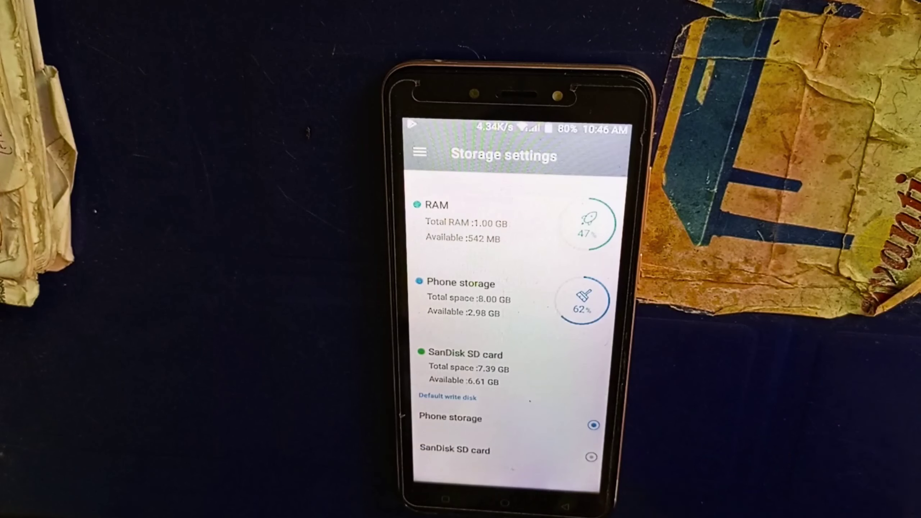